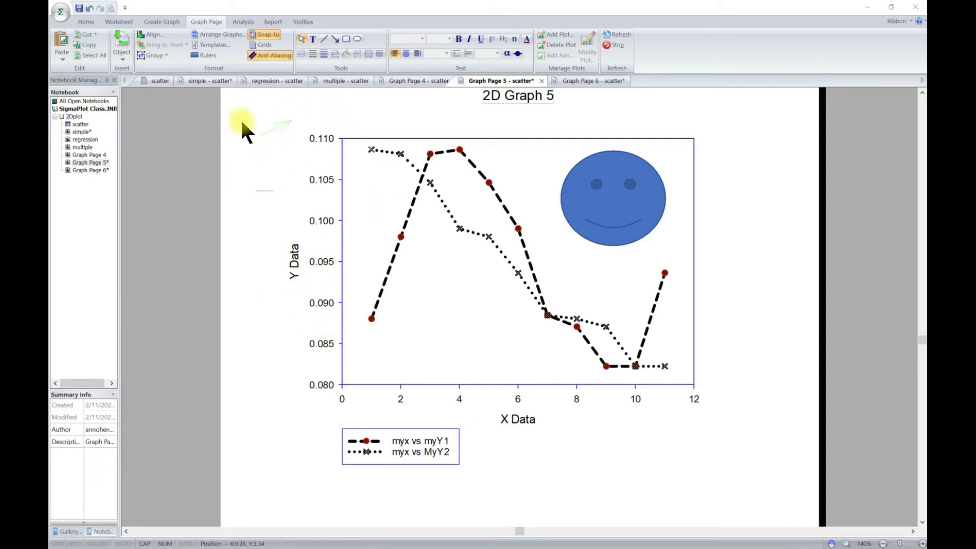
{"action": "mouse_move", "coordinate": [213, 44]}
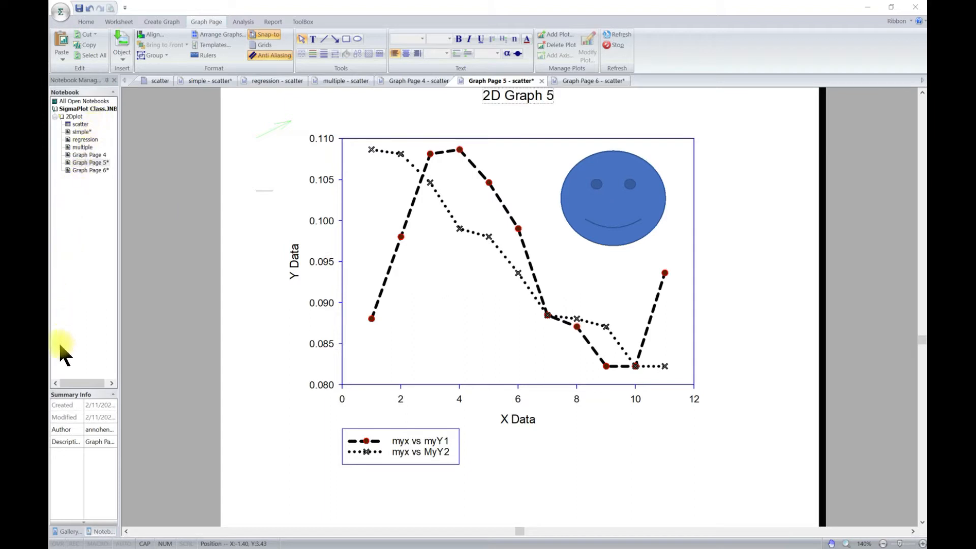
{"action": "mouse_move", "coordinate": [94, 158]}
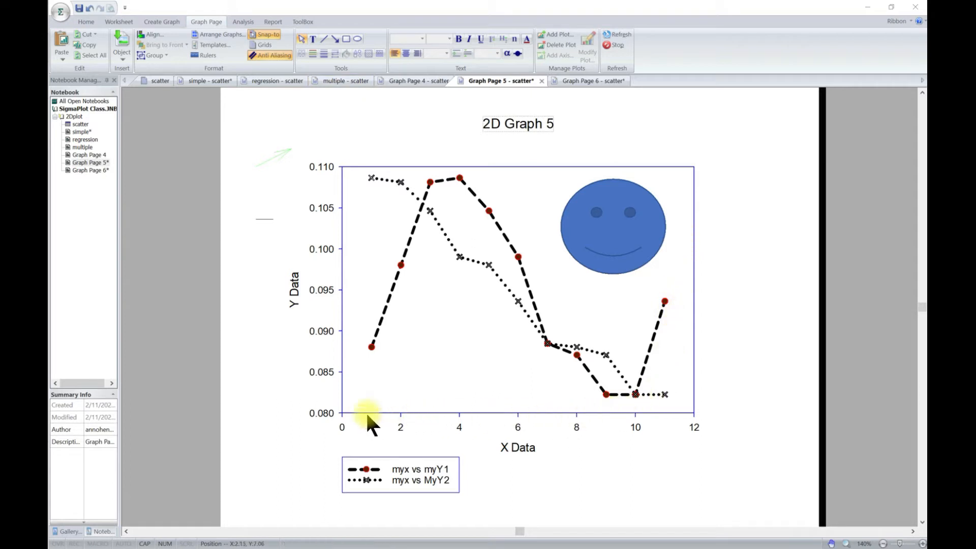
{"action": "mouse_move", "coordinate": [348, 305]}
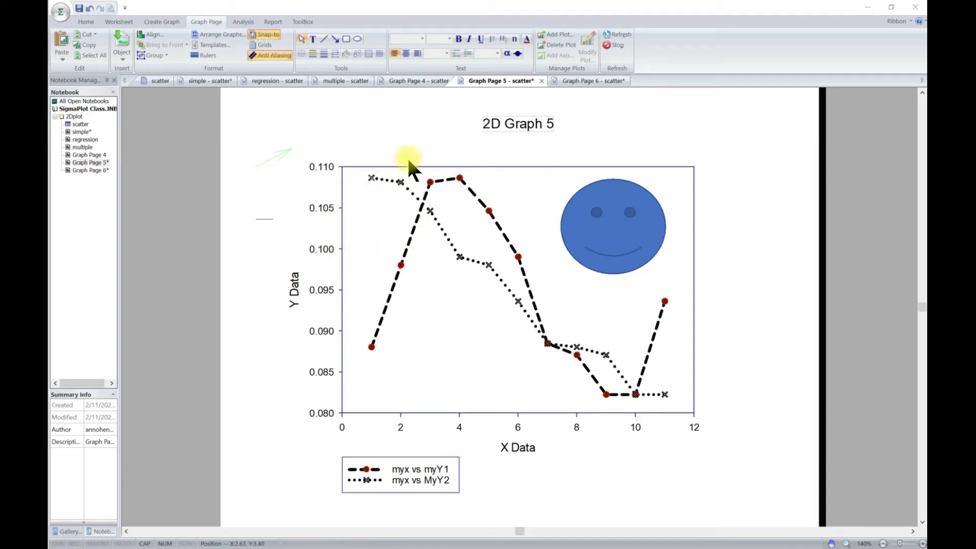
{"action": "mouse_move", "coordinate": [476, 463]}
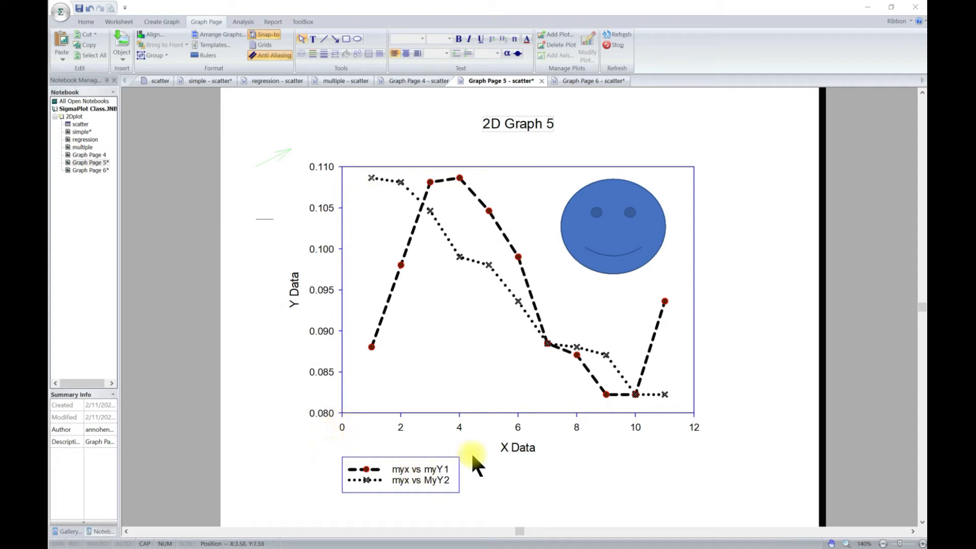
{"action": "mouse_move", "coordinate": [70, 337]}
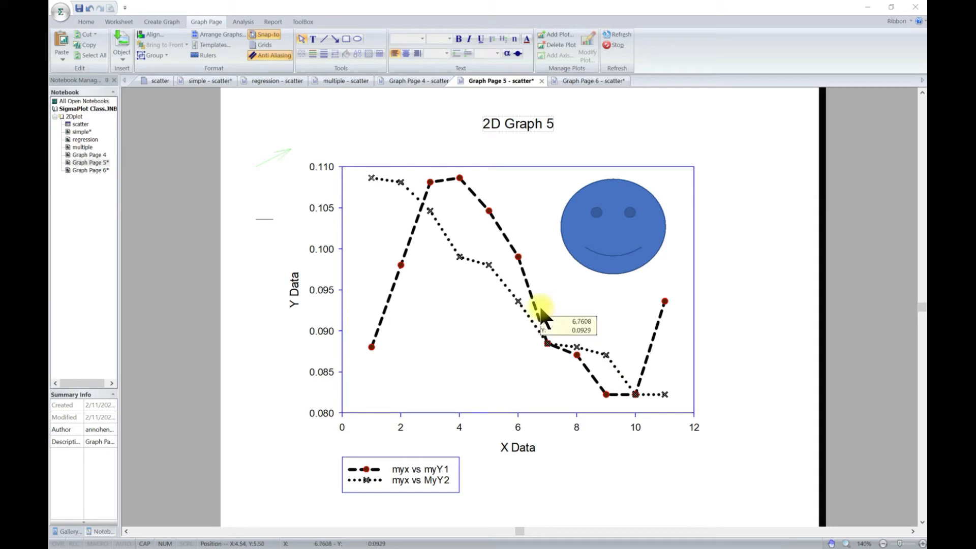
{"action": "mouse_move", "coordinate": [358, 217]}
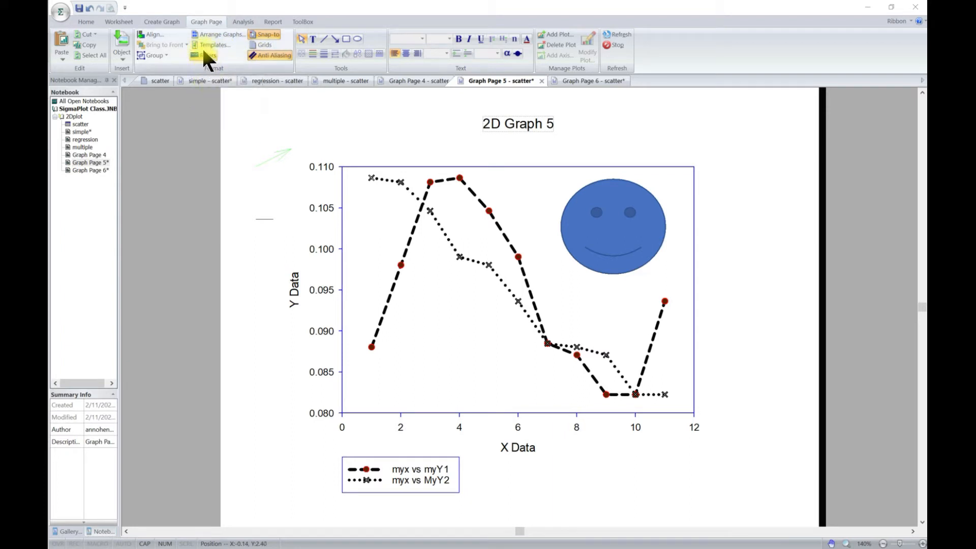
Step: Read the descriptions of the Bar Chart for Slide, Black Slide, Landscape and Scatter Plot templates
{"action": "left_click", "coordinate": [217, 44]}
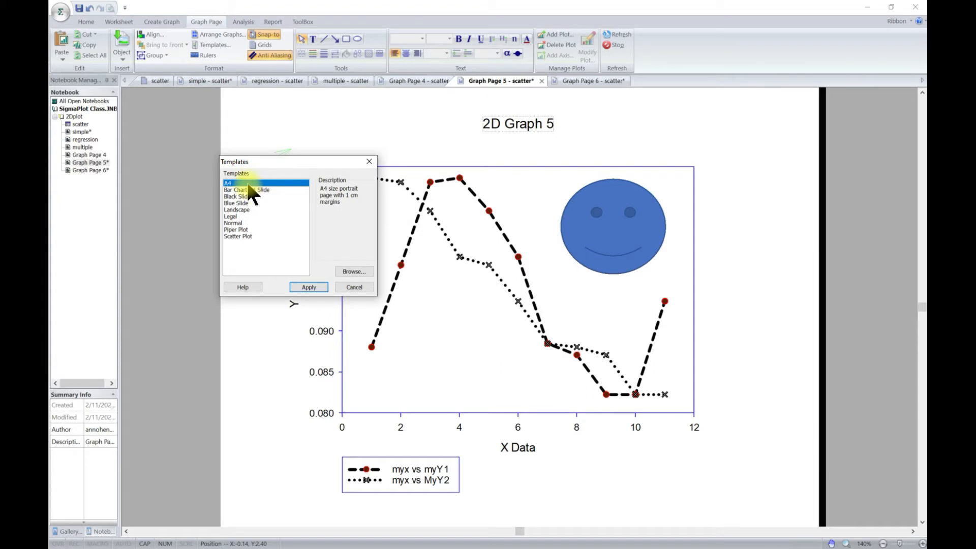
{"action": "left_click", "coordinate": [243, 190]}
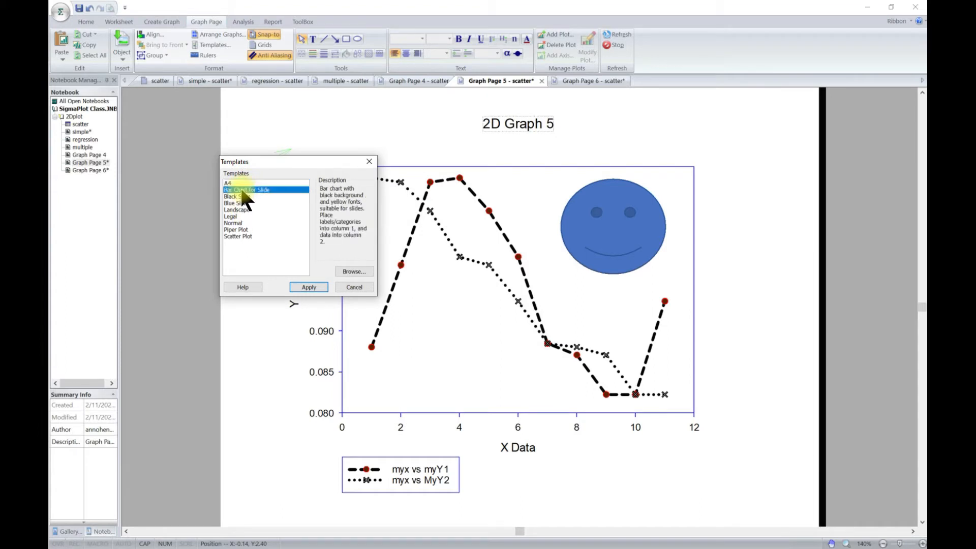
{"action": "left_click", "coordinate": [249, 189]}
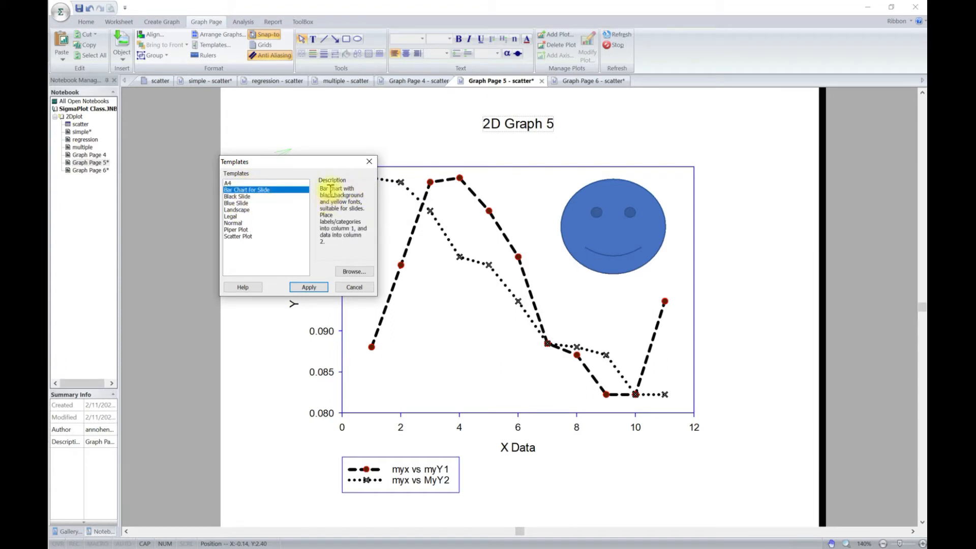
{"action": "left_click", "coordinate": [237, 196]}
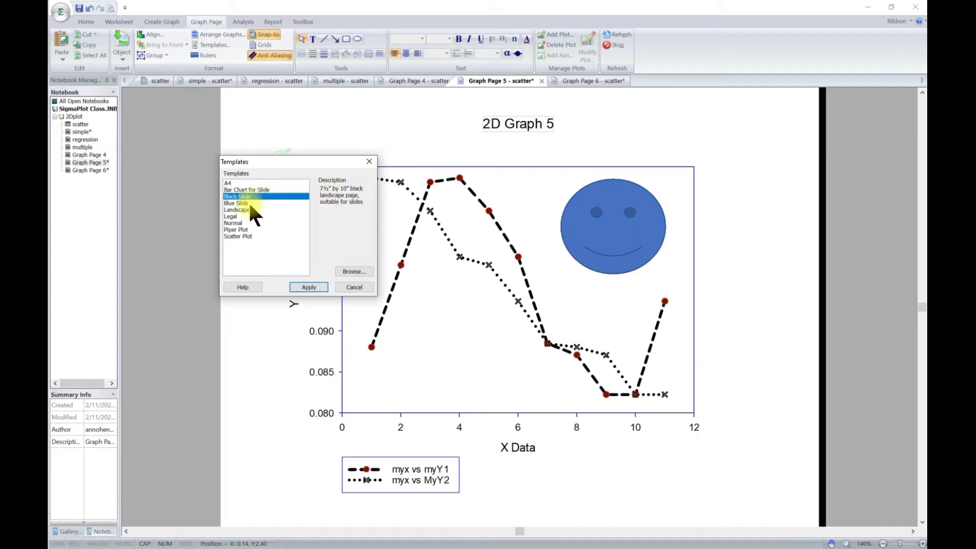
{"action": "left_click", "coordinate": [237, 209]}
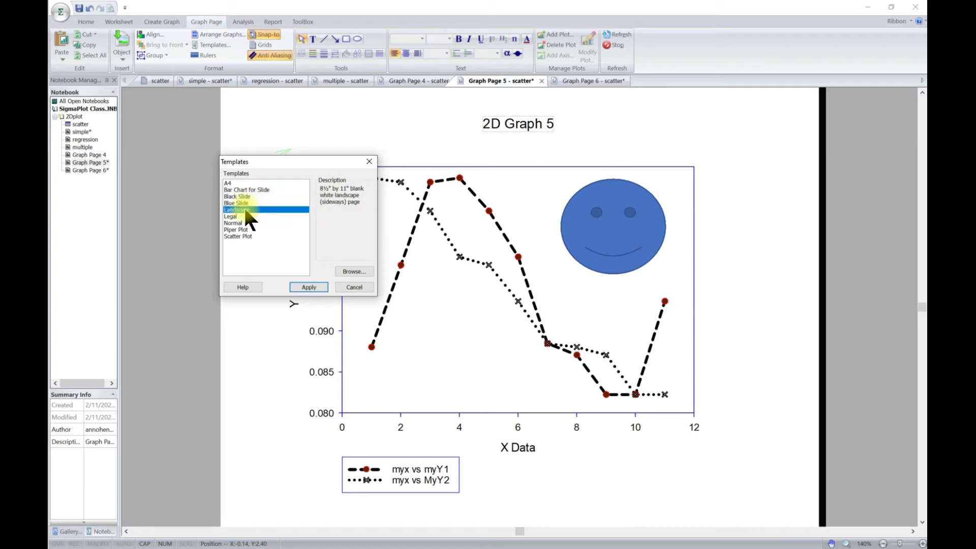
{"action": "left_click", "coordinate": [238, 237]}
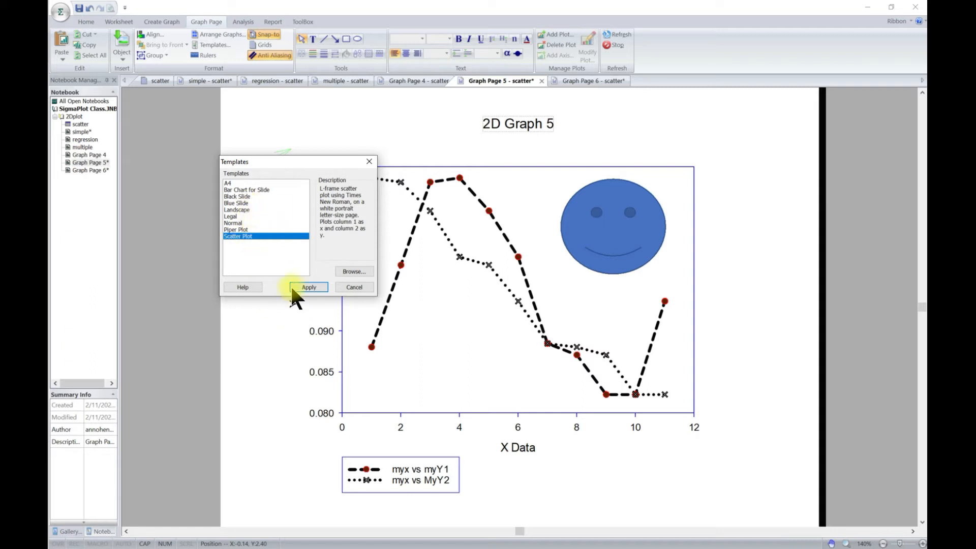
{"action": "mouse_move", "coordinate": [366, 273]}
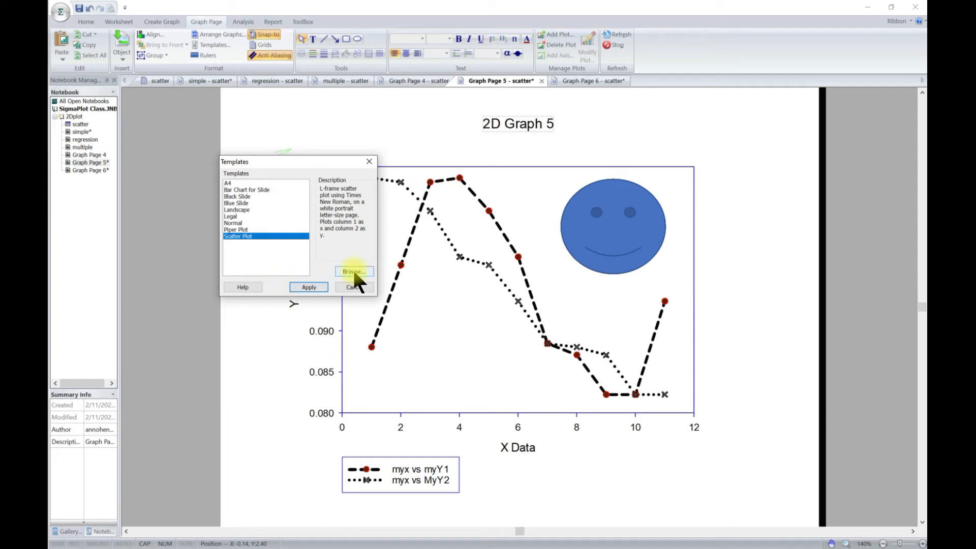
Step: Browse the SPW14 folder for template files and list SigmaPlot Notebook files instead of templates
{"action": "left_click", "coordinate": [352, 271]}
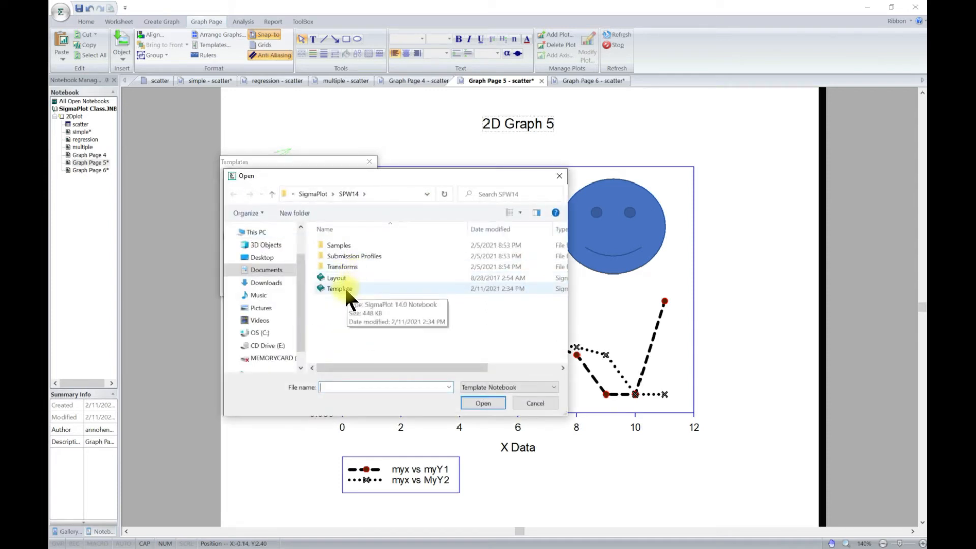
{"action": "left_click", "coordinate": [314, 193]}
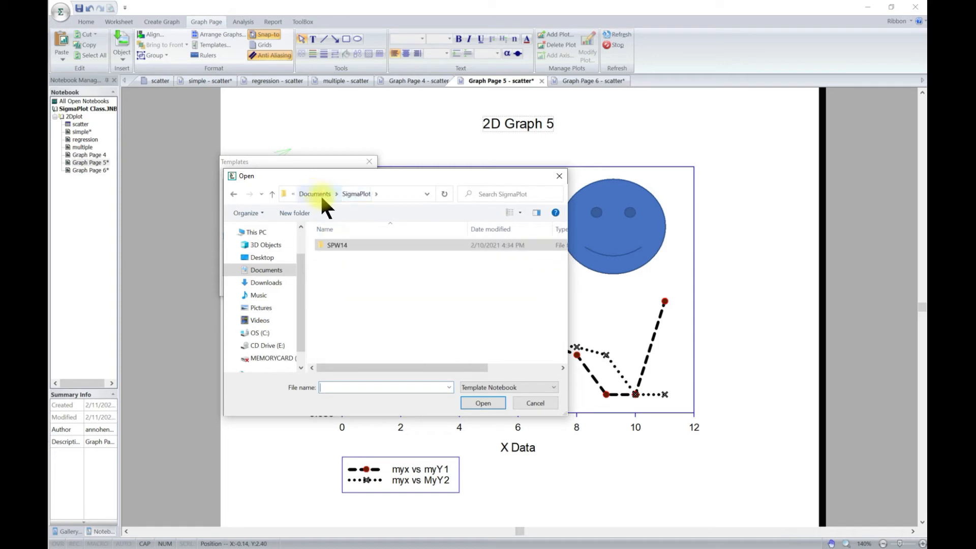
{"action": "double_click", "coordinate": [336, 245]}
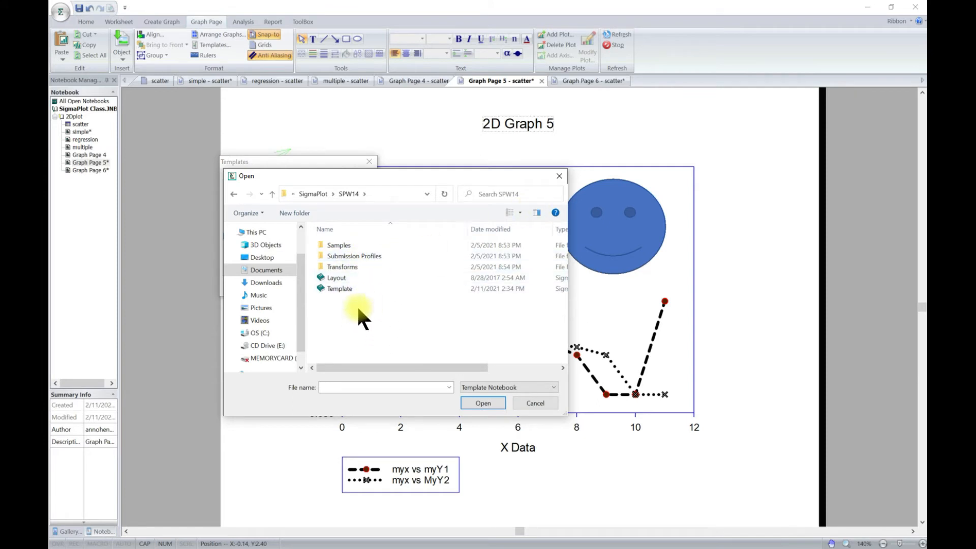
{"action": "mouse_move", "coordinate": [349, 334]}
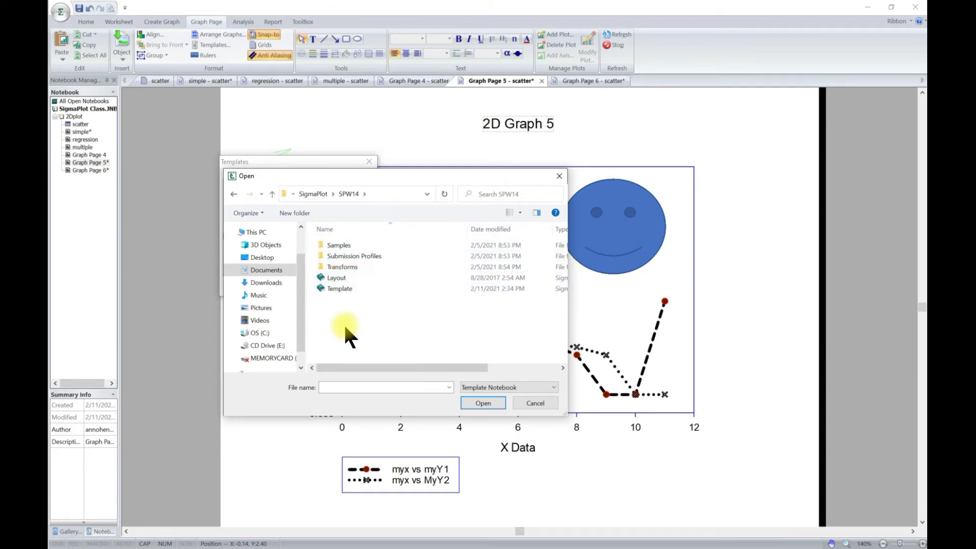
{"action": "left_click", "coordinate": [550, 387]}
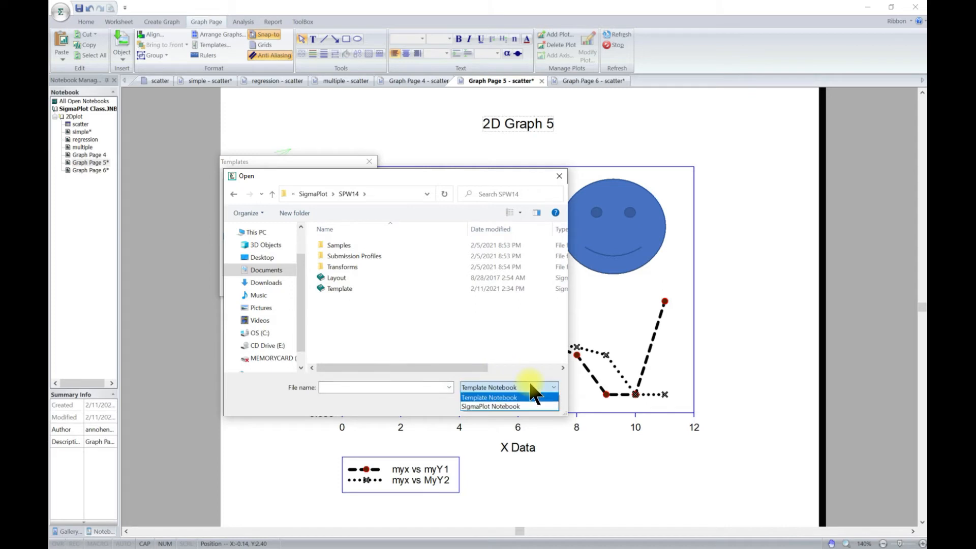
{"action": "left_click", "coordinate": [490, 405]}
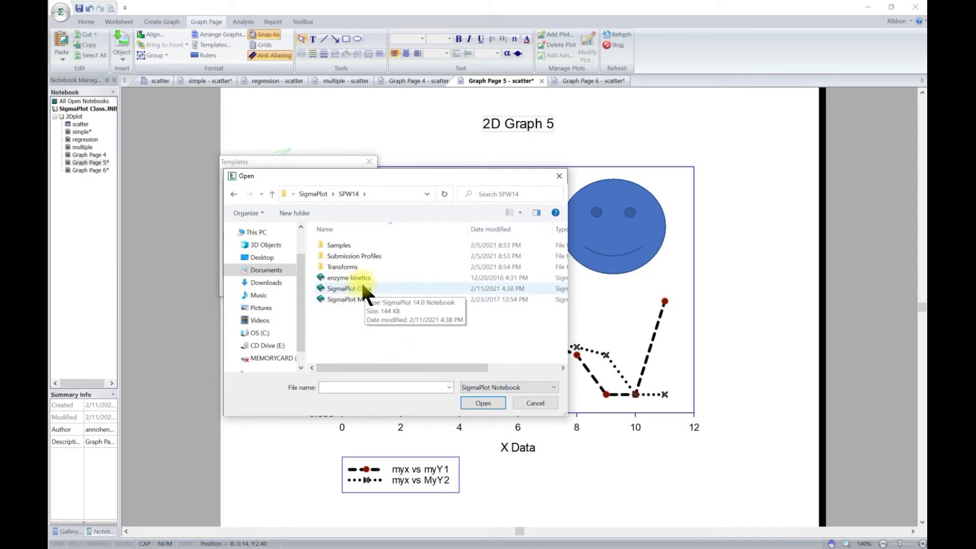
{"action": "mouse_move", "coordinate": [475, 314]}
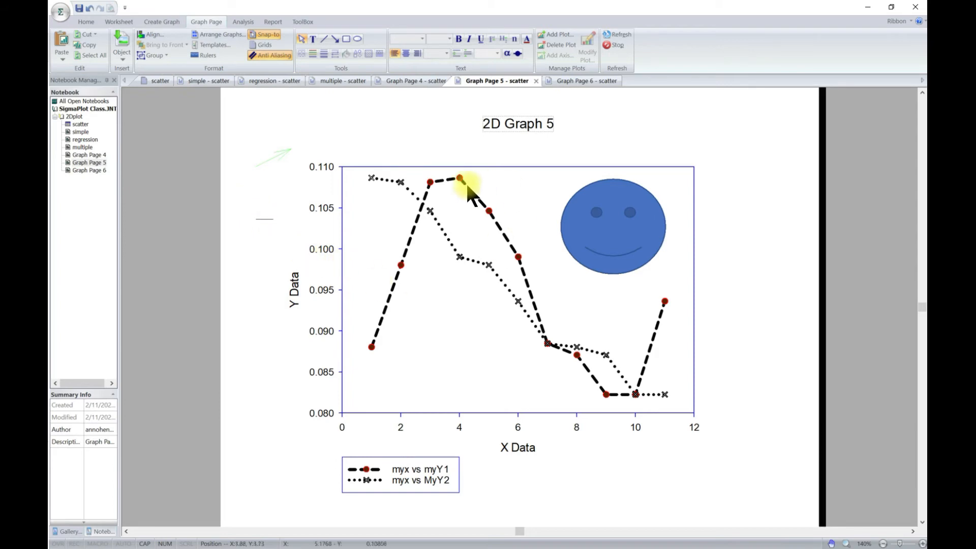
{"action": "mouse_move", "coordinate": [180, 41]}
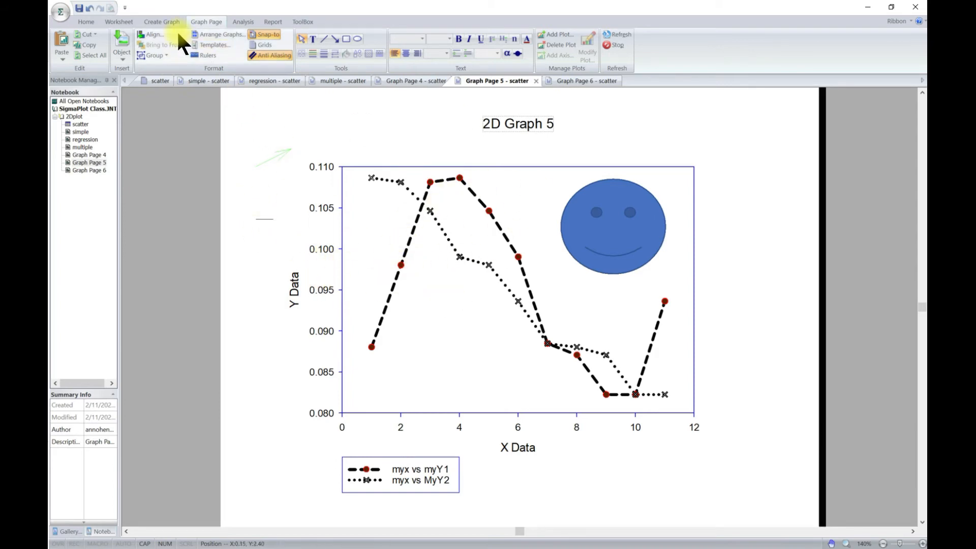
{"action": "left_click", "coordinate": [215, 44]}
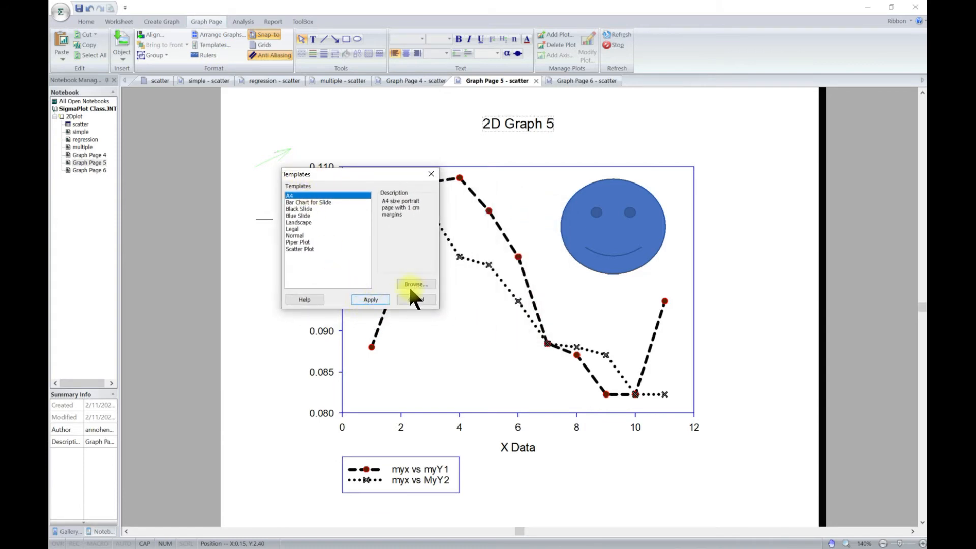
{"action": "left_click", "coordinate": [413, 283]}
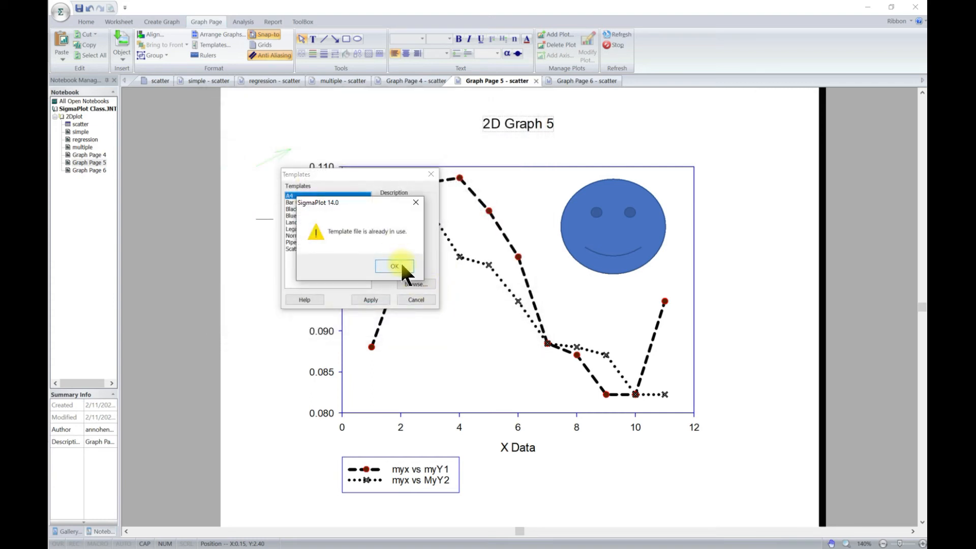
{"action": "left_click", "coordinate": [394, 266]}
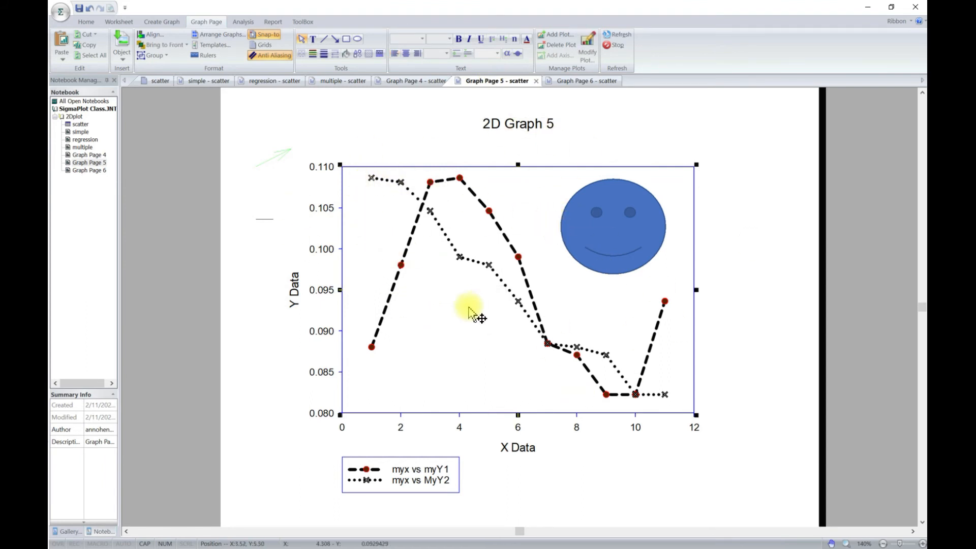
Step: Paste the copied 2D Graph 5 onto Graph Page 6, then cancel the Add Plot wizard
{"action": "right_click", "coordinate": [478, 317]}
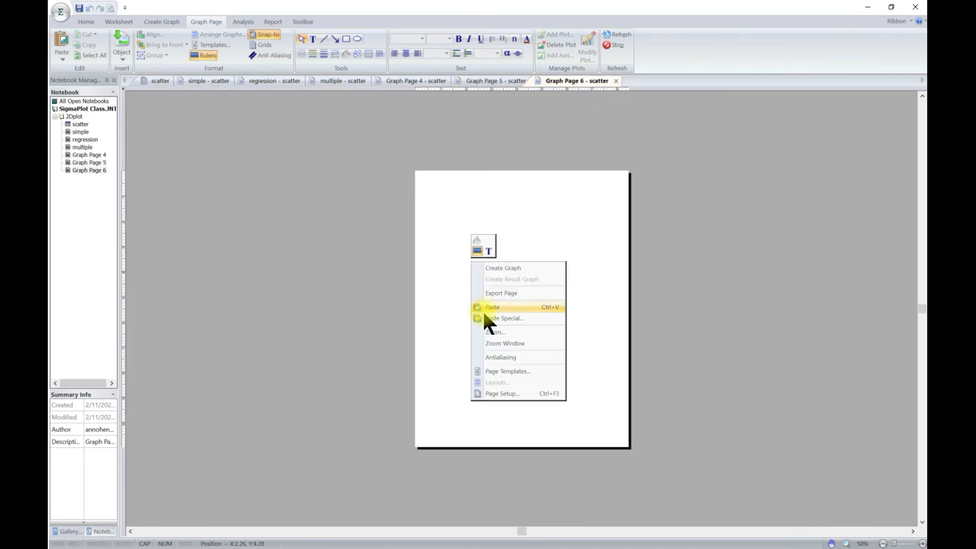
{"action": "left_click", "coordinate": [492, 306]}
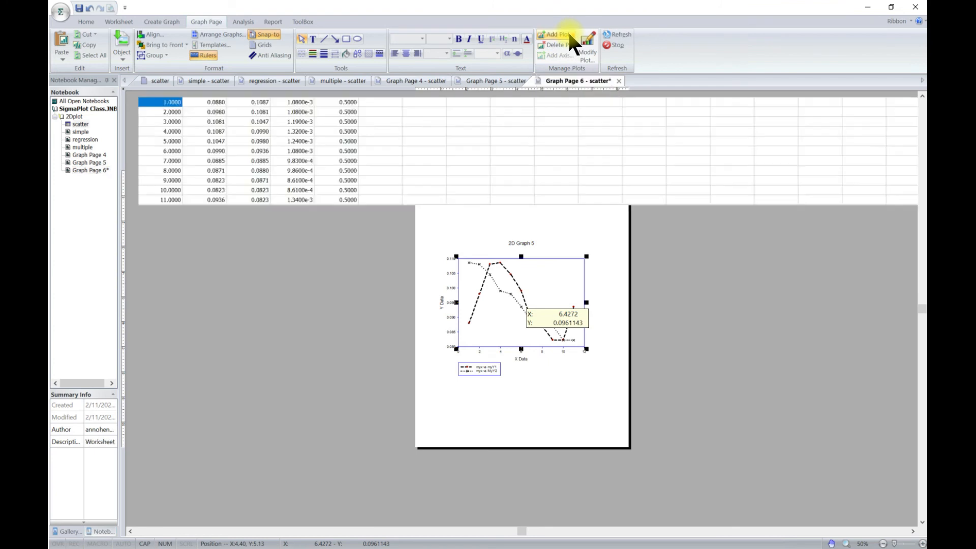
{"action": "left_click", "coordinate": [553, 34]}
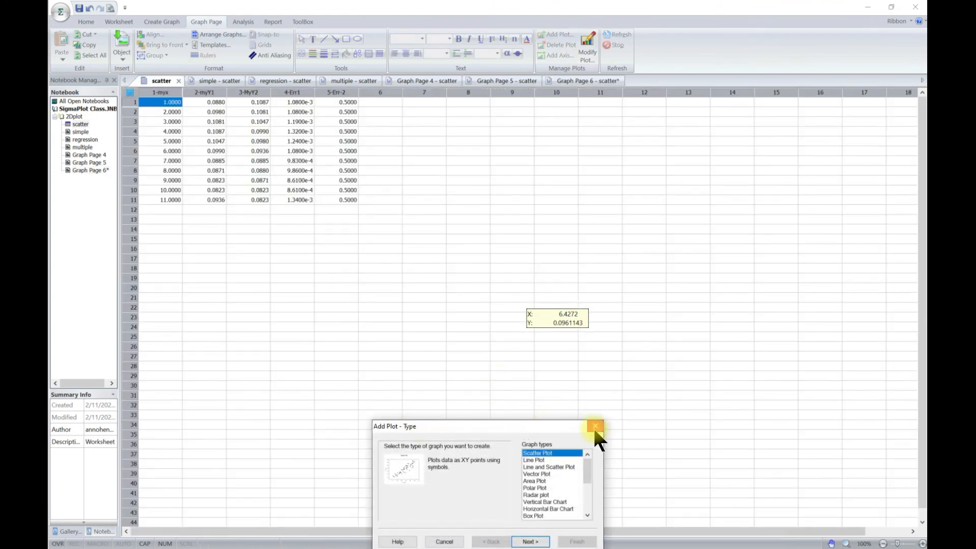
{"action": "left_click", "coordinate": [594, 425]}
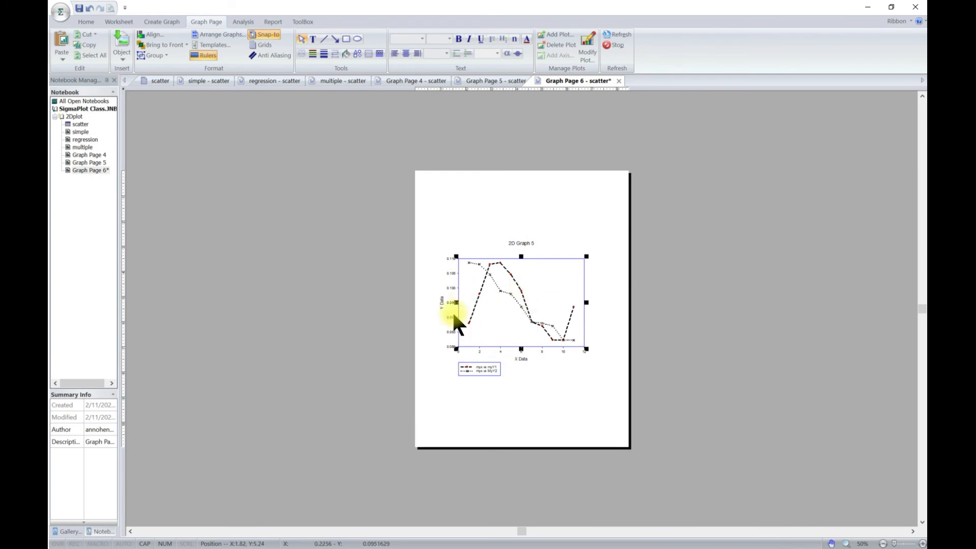
{"action": "mouse_move", "coordinate": [431, 364]}
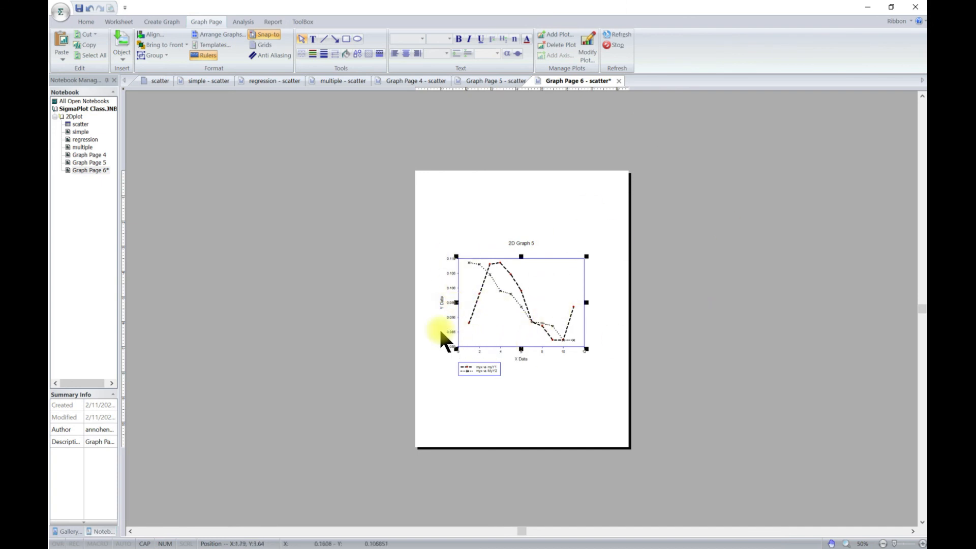
{"action": "mouse_move", "coordinate": [633, 333]}
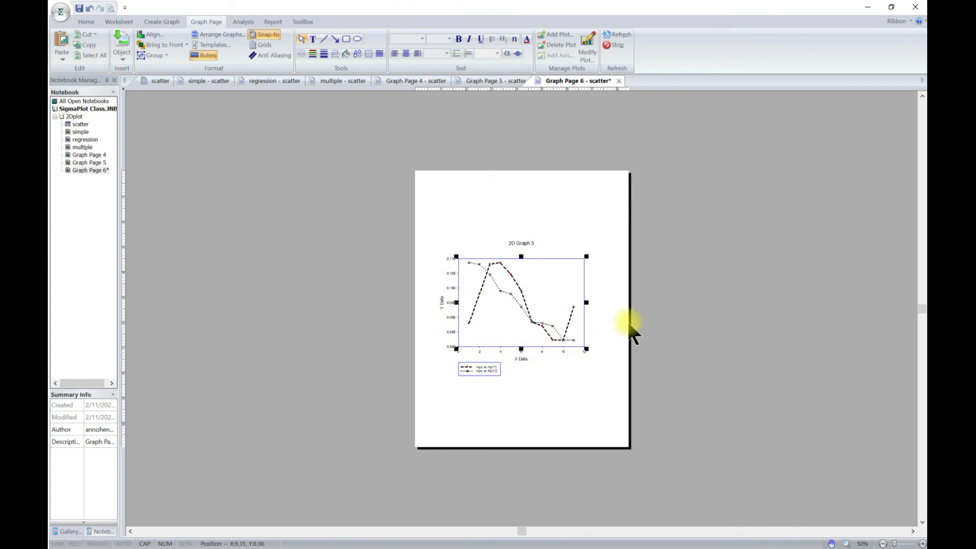
{"action": "mouse_move", "coordinate": [513, 294]}
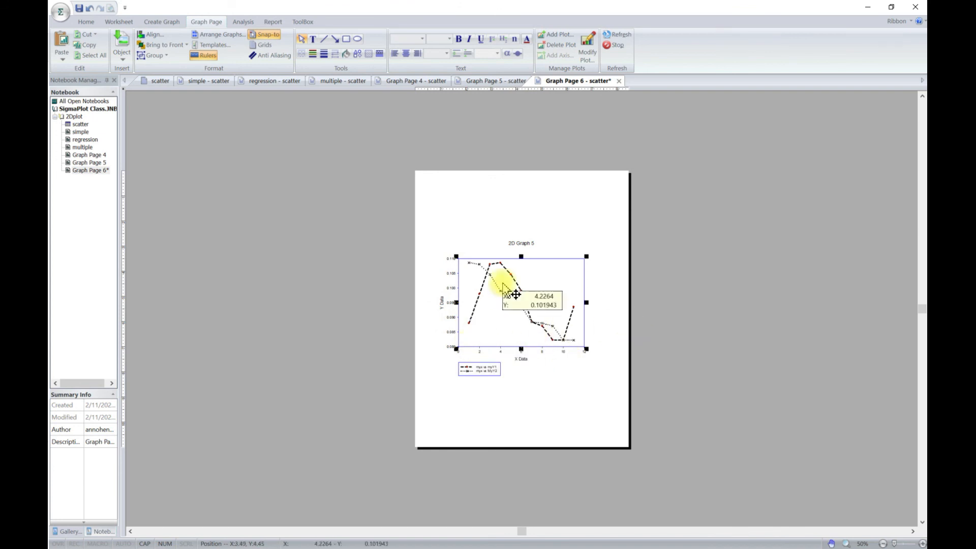
{"action": "mouse_move", "coordinate": [496, 286]}
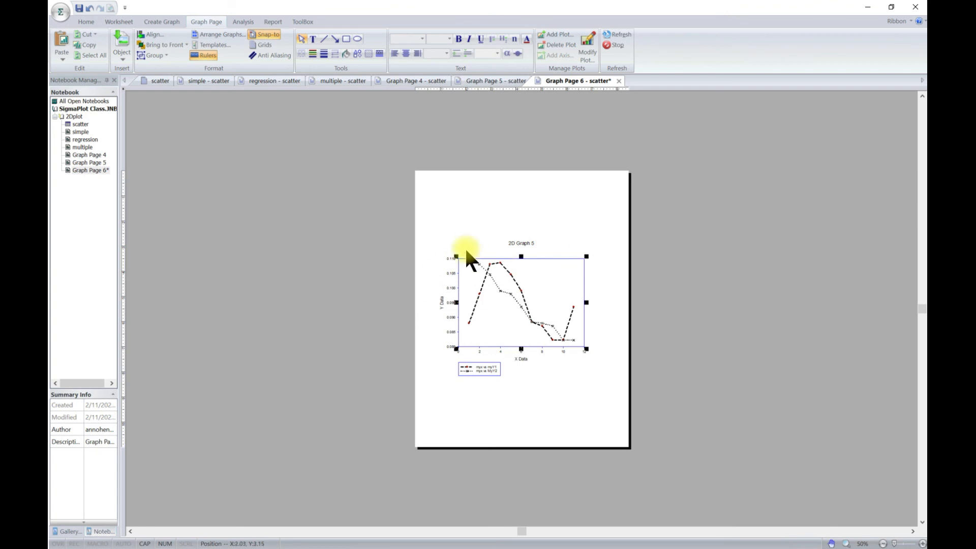
{"action": "mouse_move", "coordinate": [678, 329]}
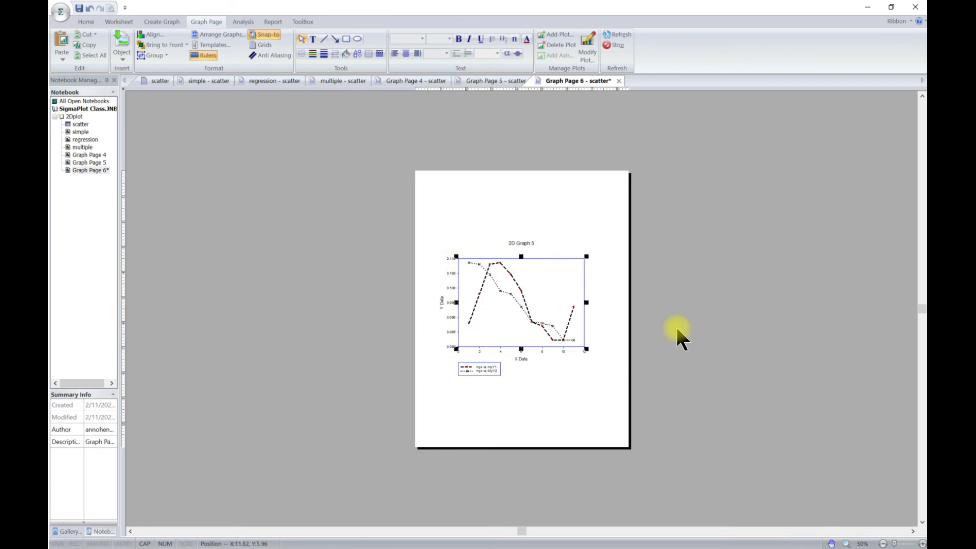